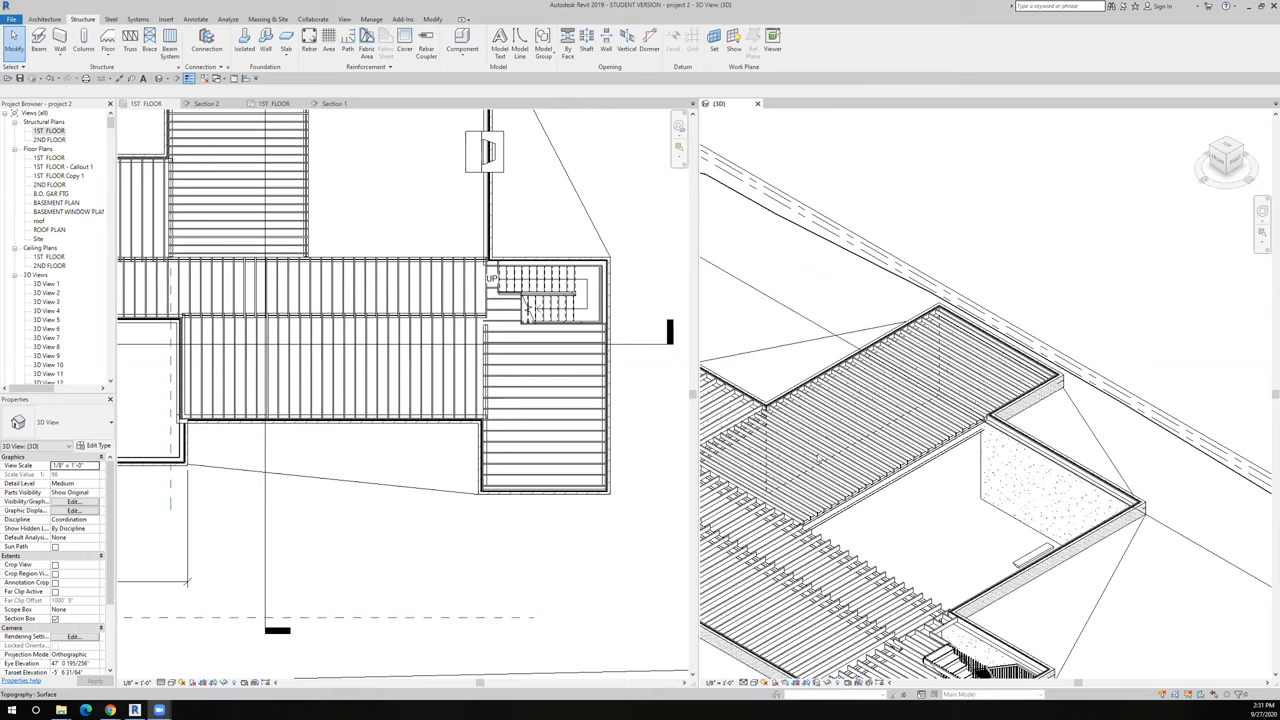
{"action": "mouse_move", "coordinate": [1000, 508]}
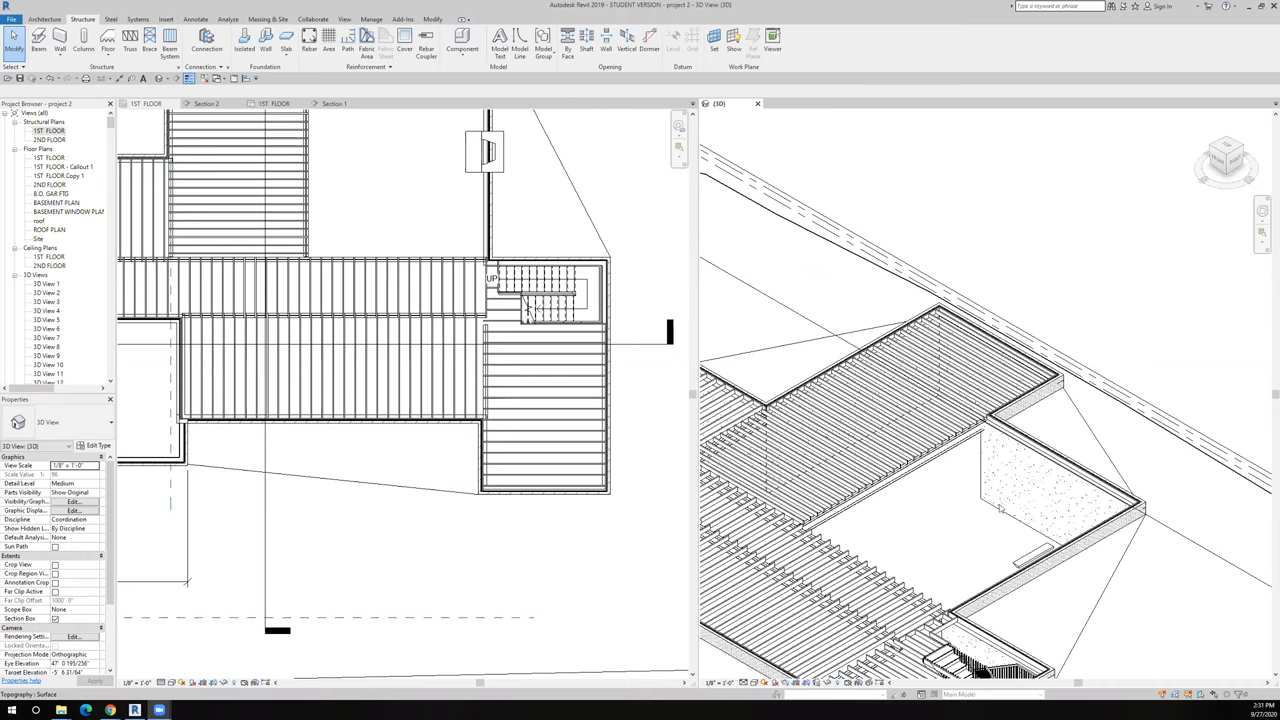
{"action": "mouse_move", "coordinate": [983, 541]}
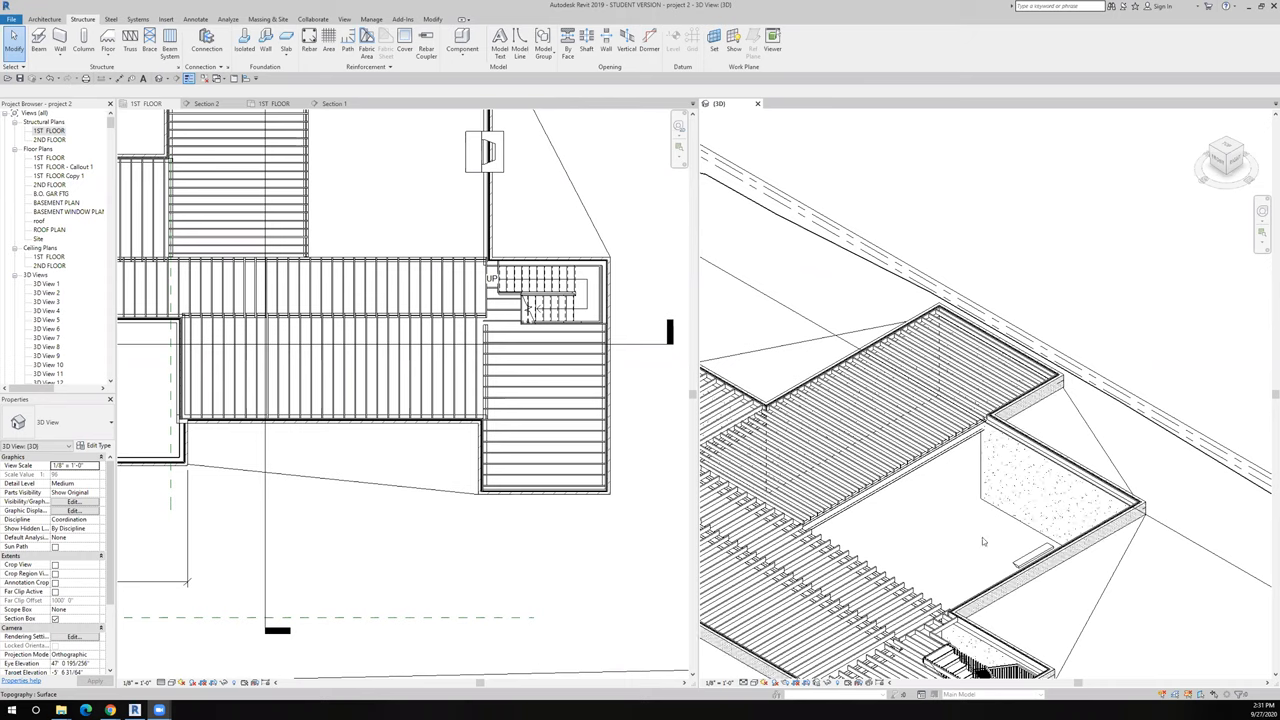
{"action": "mouse_move", "coordinate": [869, 407]}
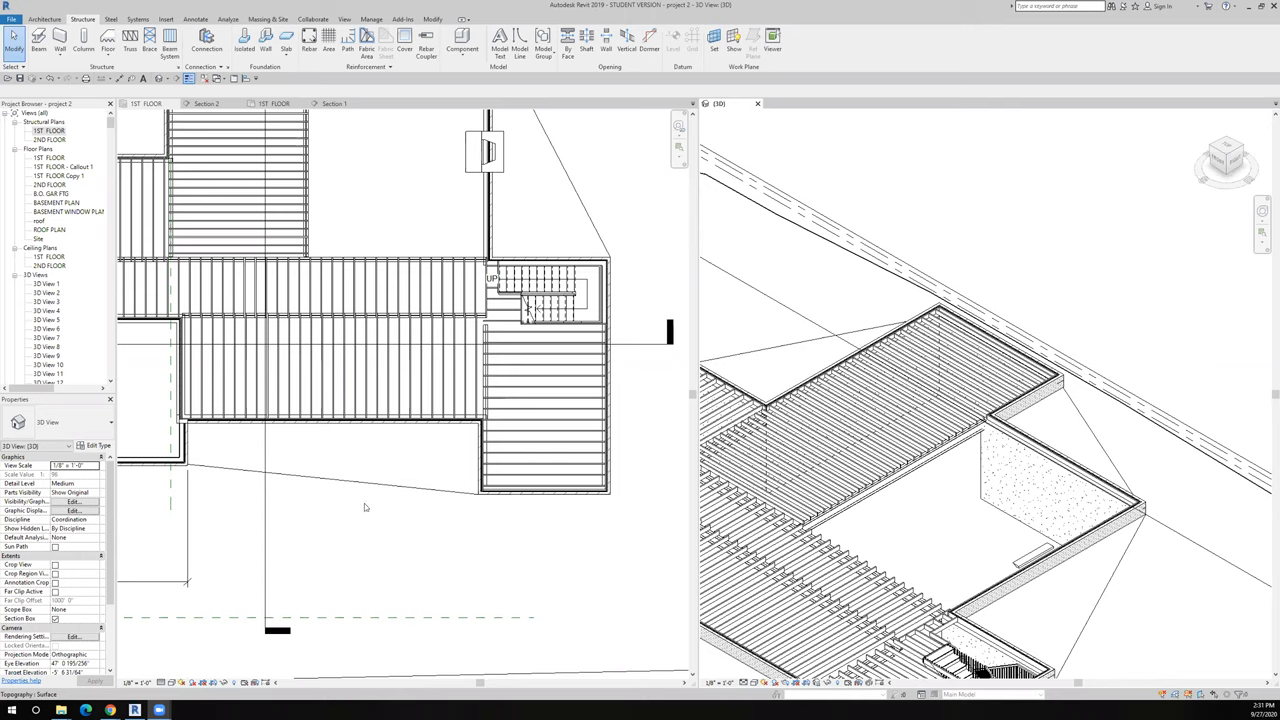
{"action": "mouse_move", "coordinate": [336, 330]}
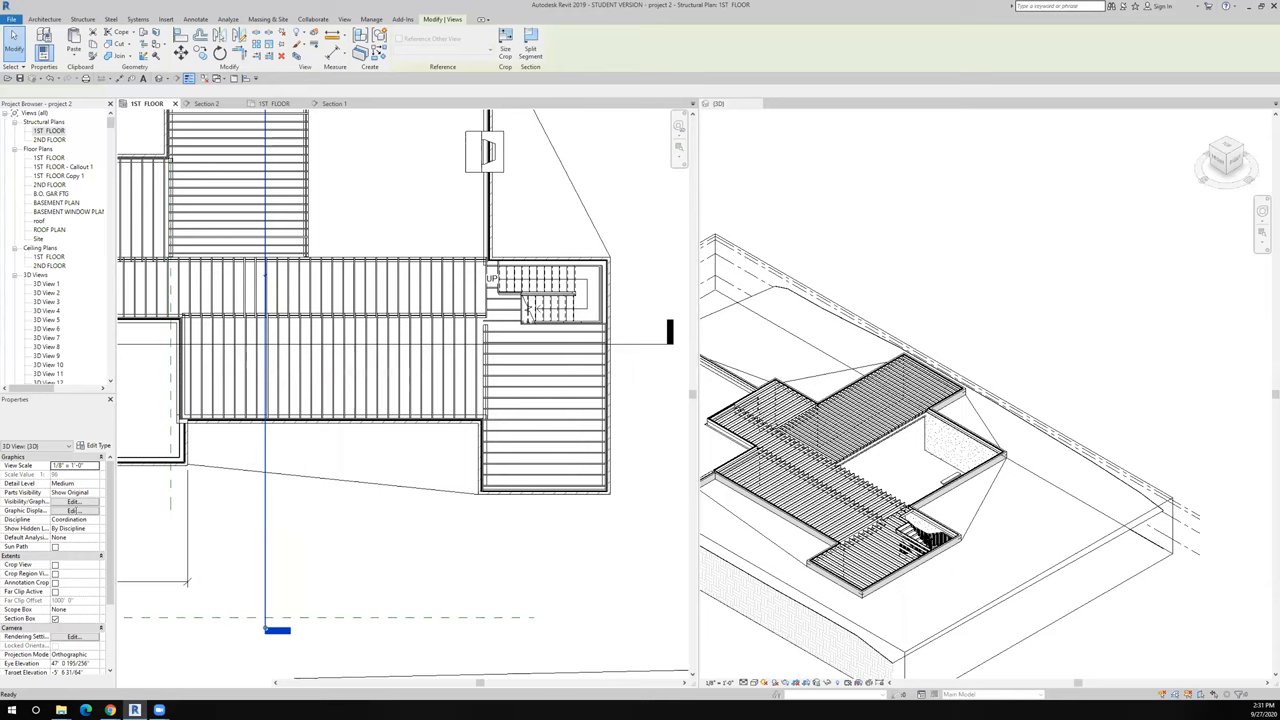
{"action": "left_click", "coordinate": [206, 103]}
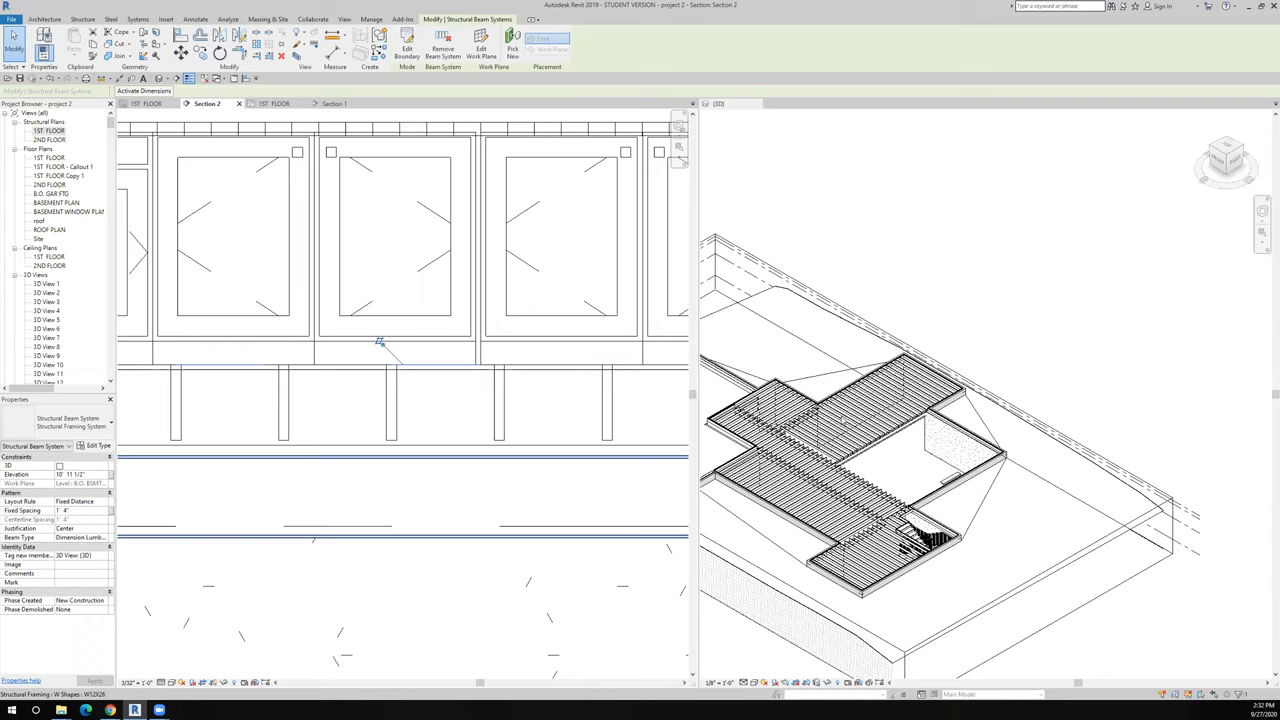
{"action": "left_click", "coordinate": [235, 240]}
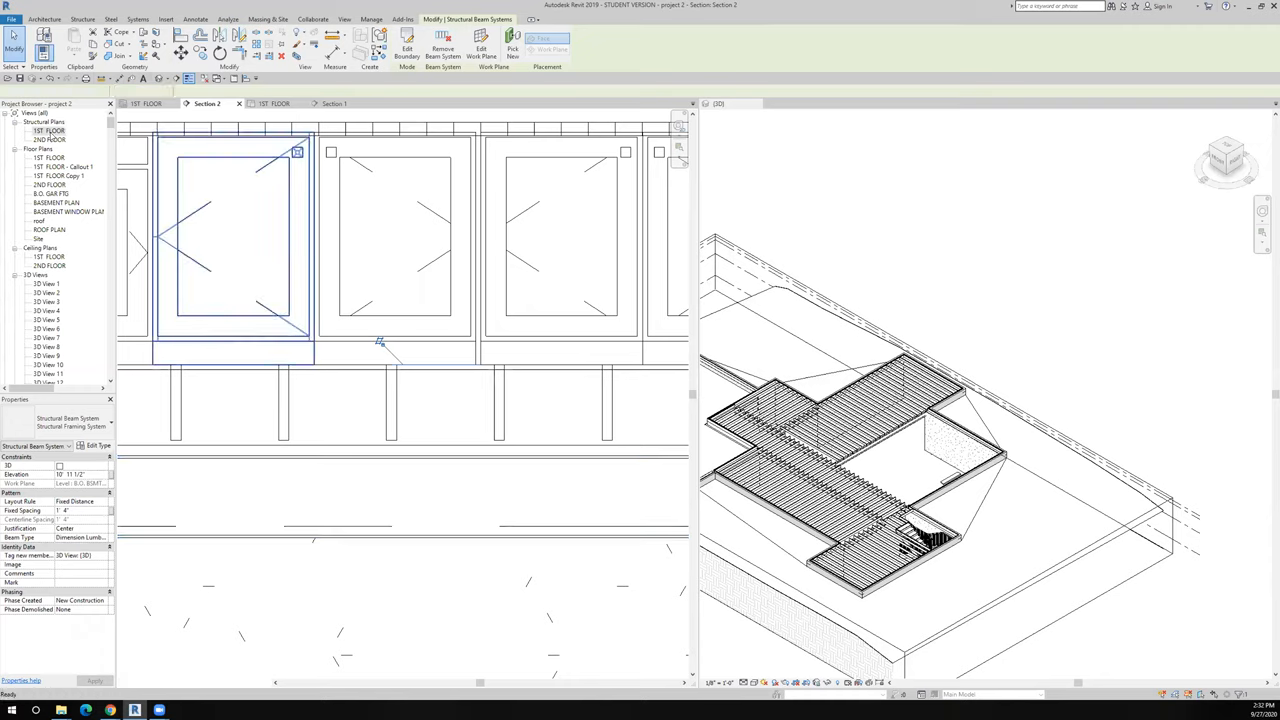
{"action": "left_click", "coordinate": [148, 103]}
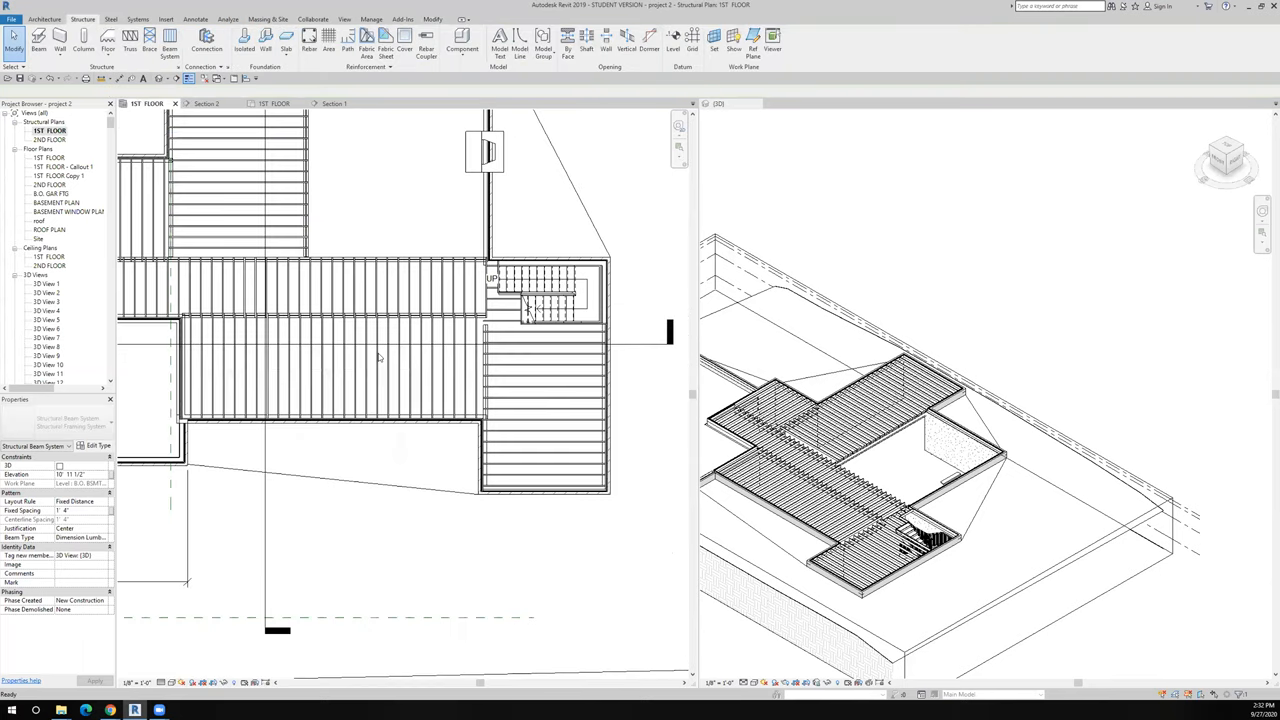
{"action": "mouse_move", "coordinate": [413, 358]}
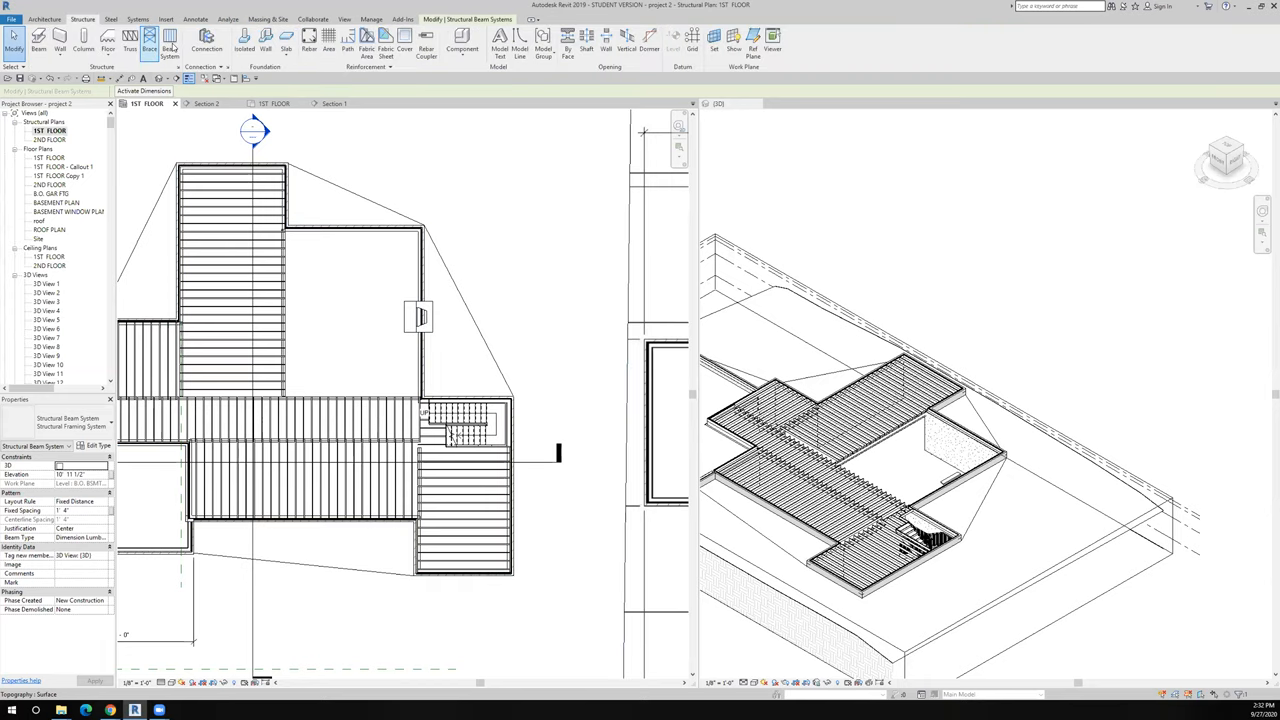
- Start sketch mode and draw a boundary line along the unframed room's wall north of the stairs
{"action": "left_click", "coordinate": [170, 40]}
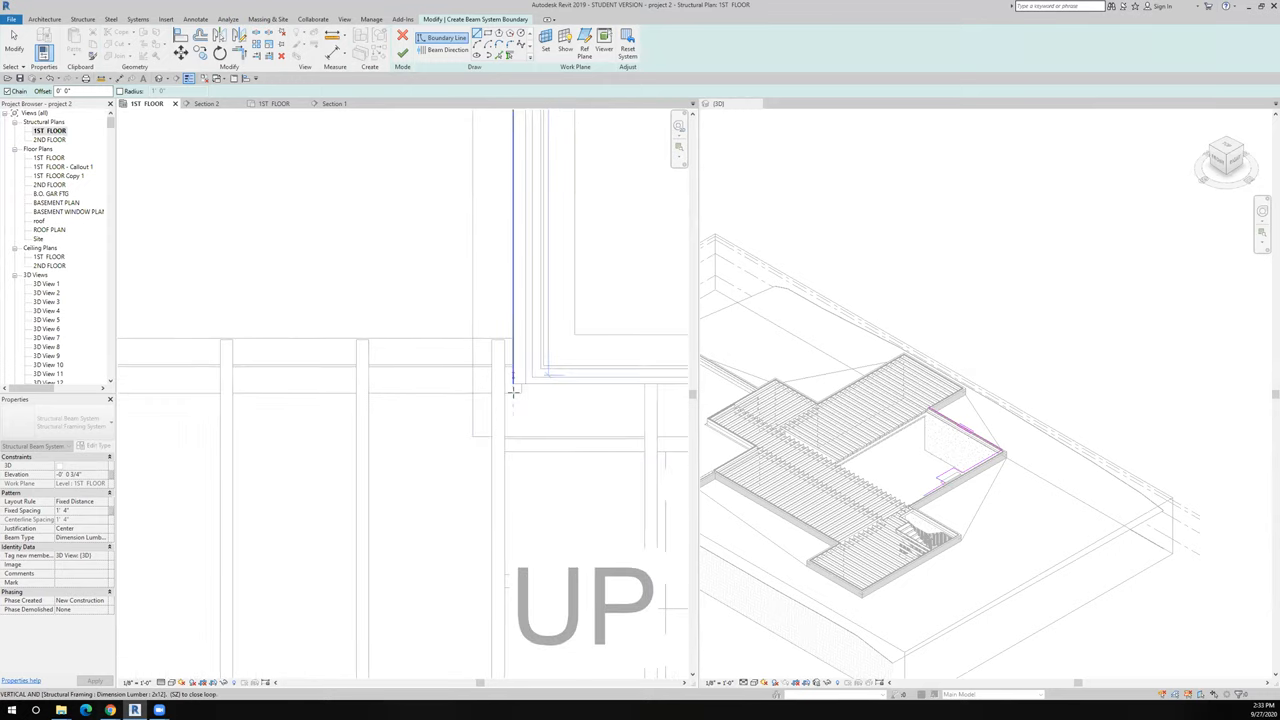
{"action": "left_click", "coordinate": [222, 385]}
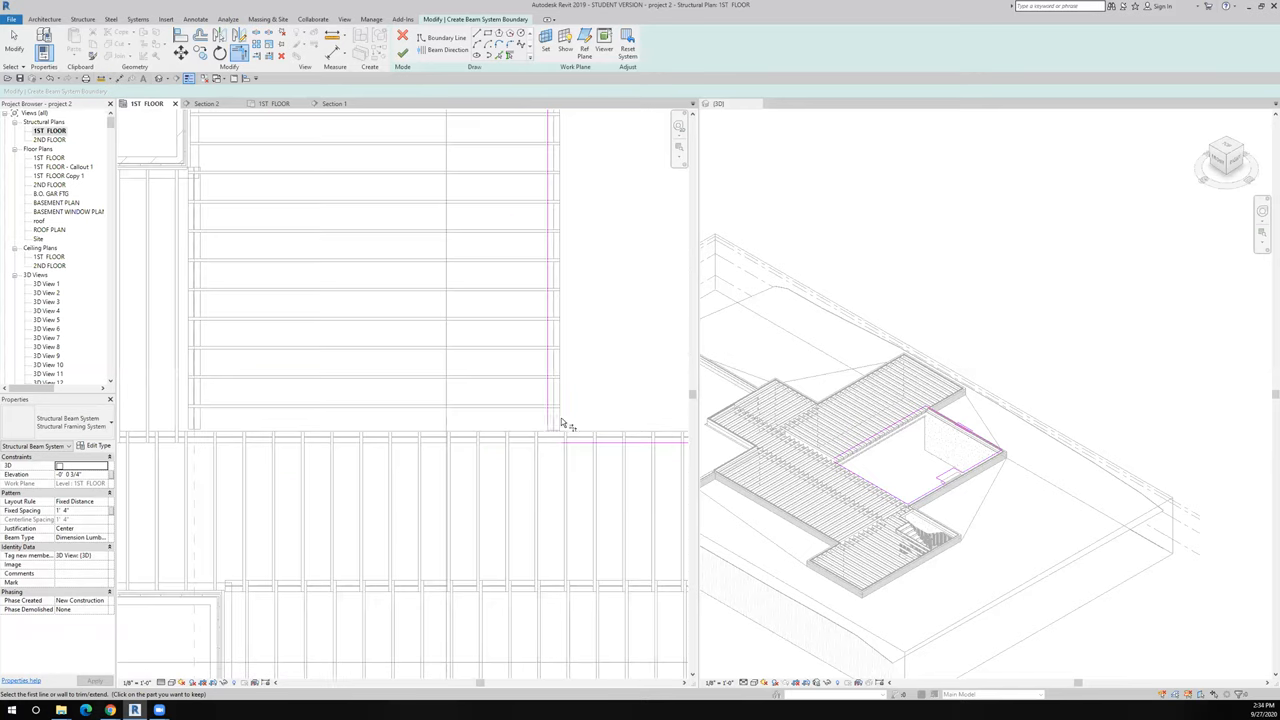
{"action": "mouse_move", "coordinate": [585, 485]}
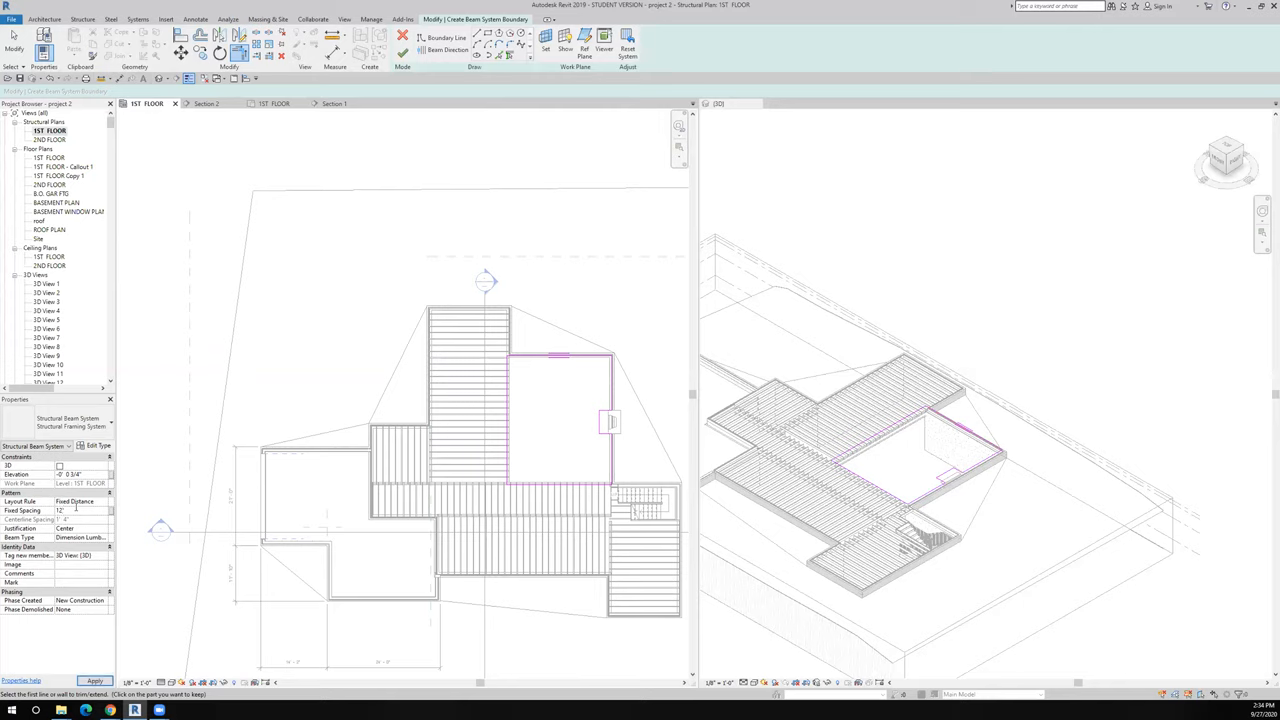
- Enter 12 inches as the new joist system's Fixed Spacing in Properties
{"action": "type", "text": "12"}
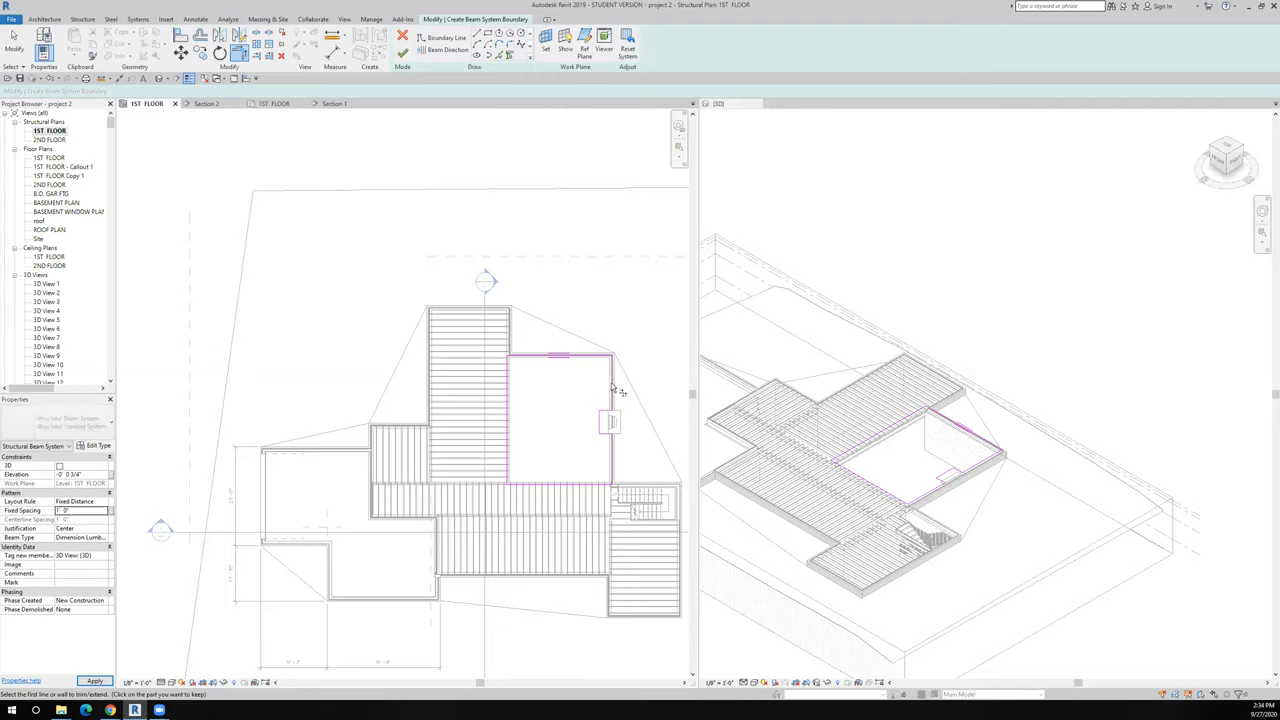
{"action": "mouse_move", "coordinate": [612, 388]}
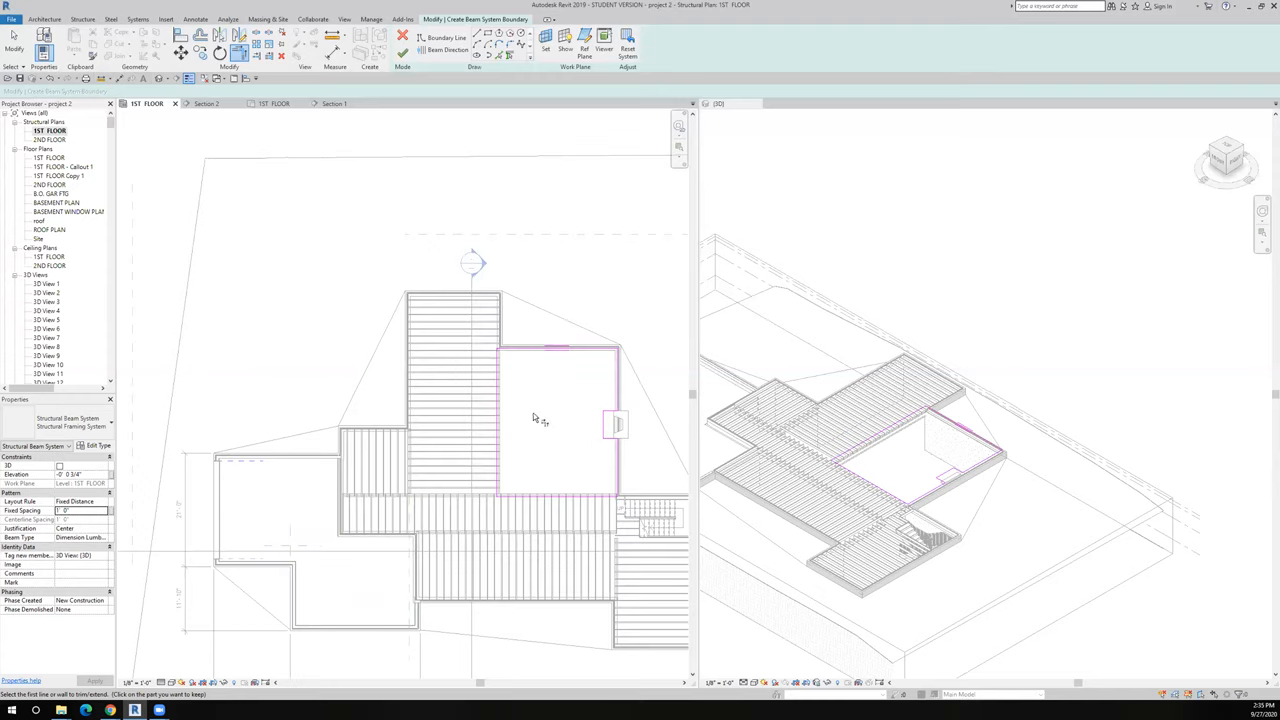
{"action": "mouse_move", "coordinate": [569, 410]}
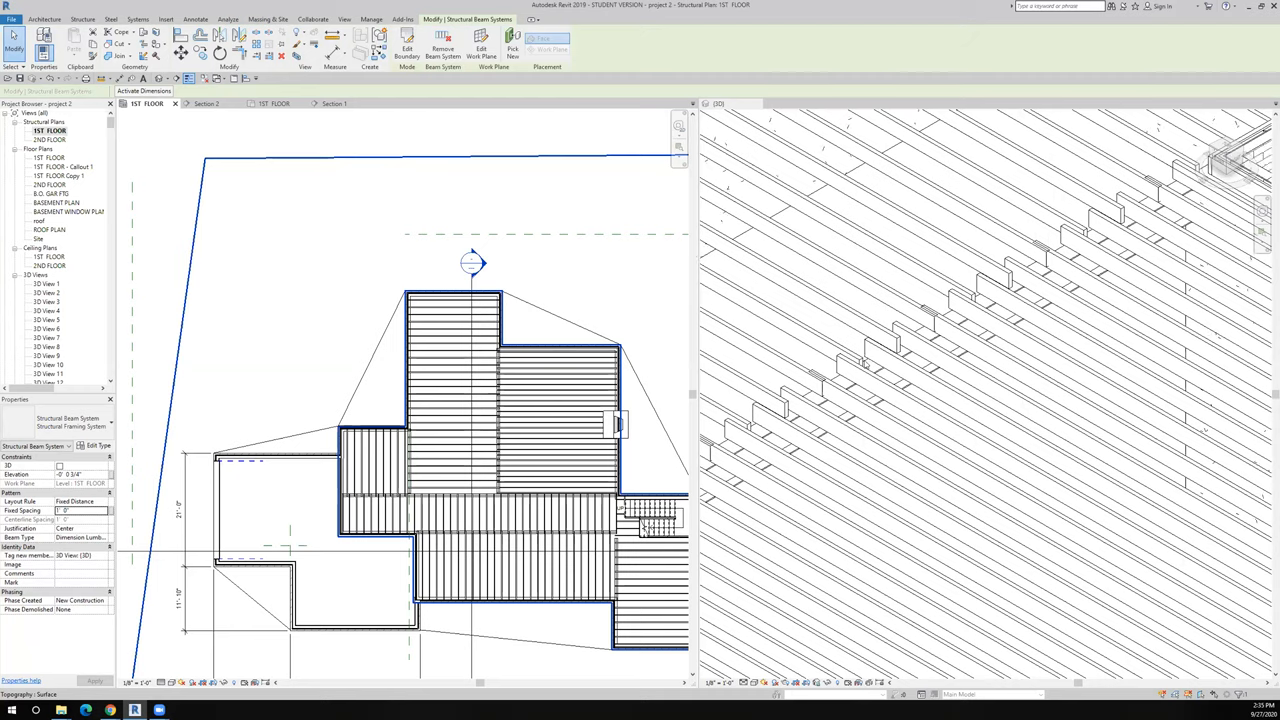
{"action": "mouse_move", "coordinate": [866, 380]}
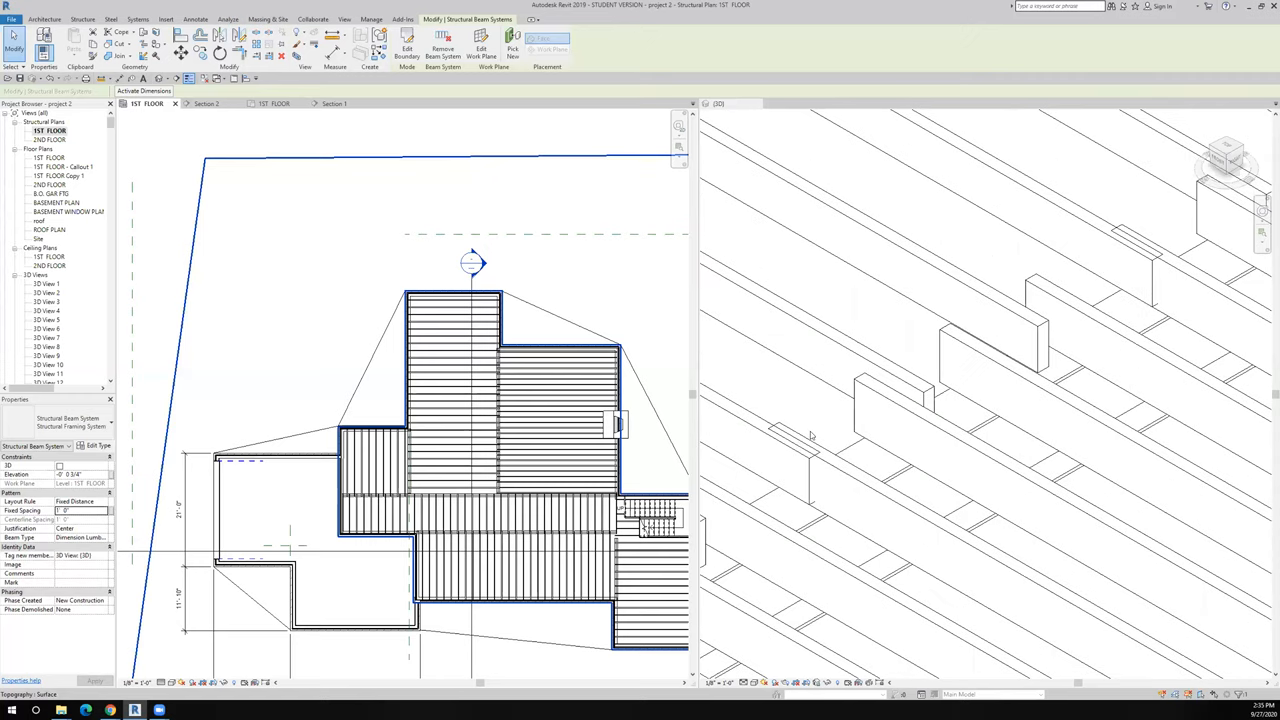
{"action": "mouse_move", "coordinate": [800, 438]}
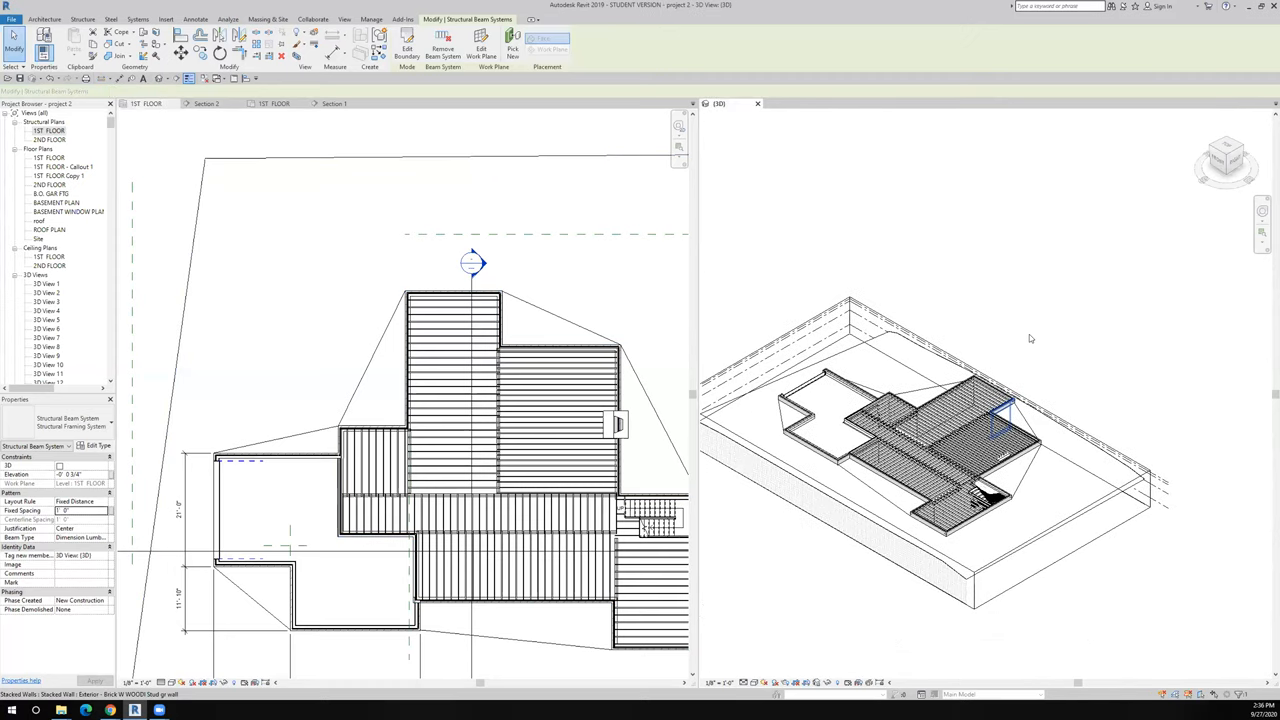
{"action": "mouse_move", "coordinate": [1015, 381]}
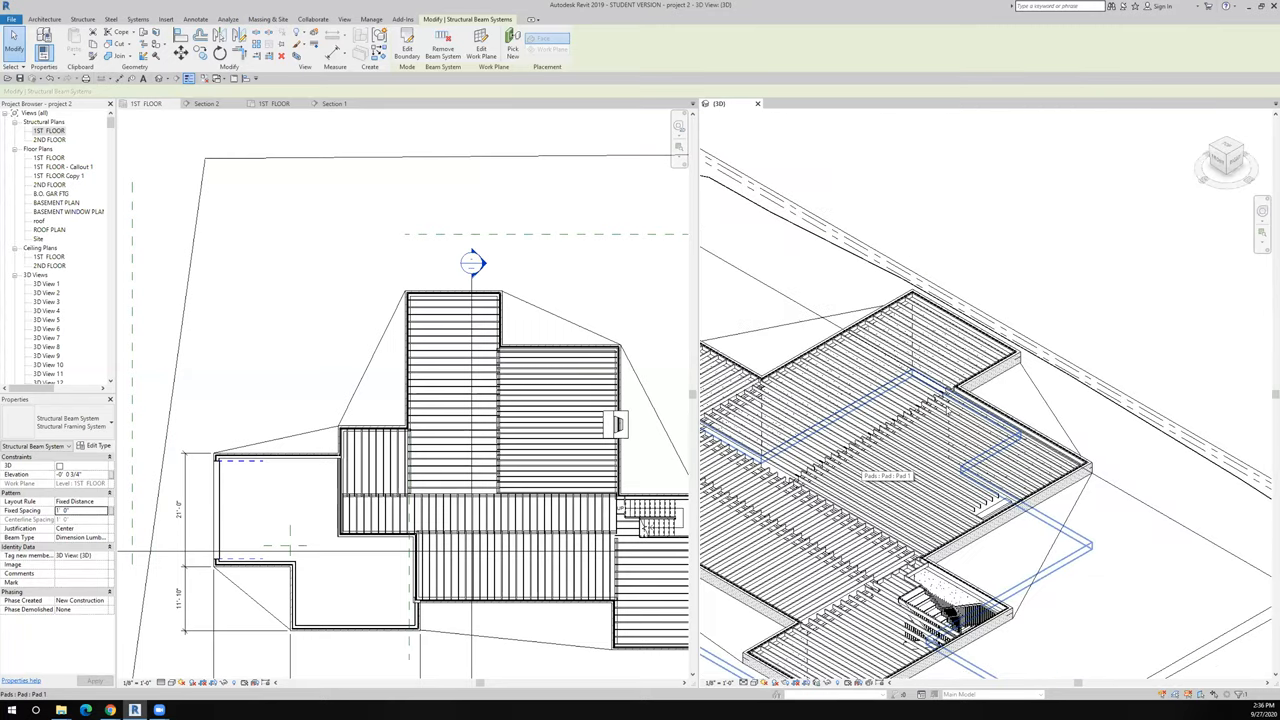
{"action": "left_click", "coordinate": [1020, 430]}
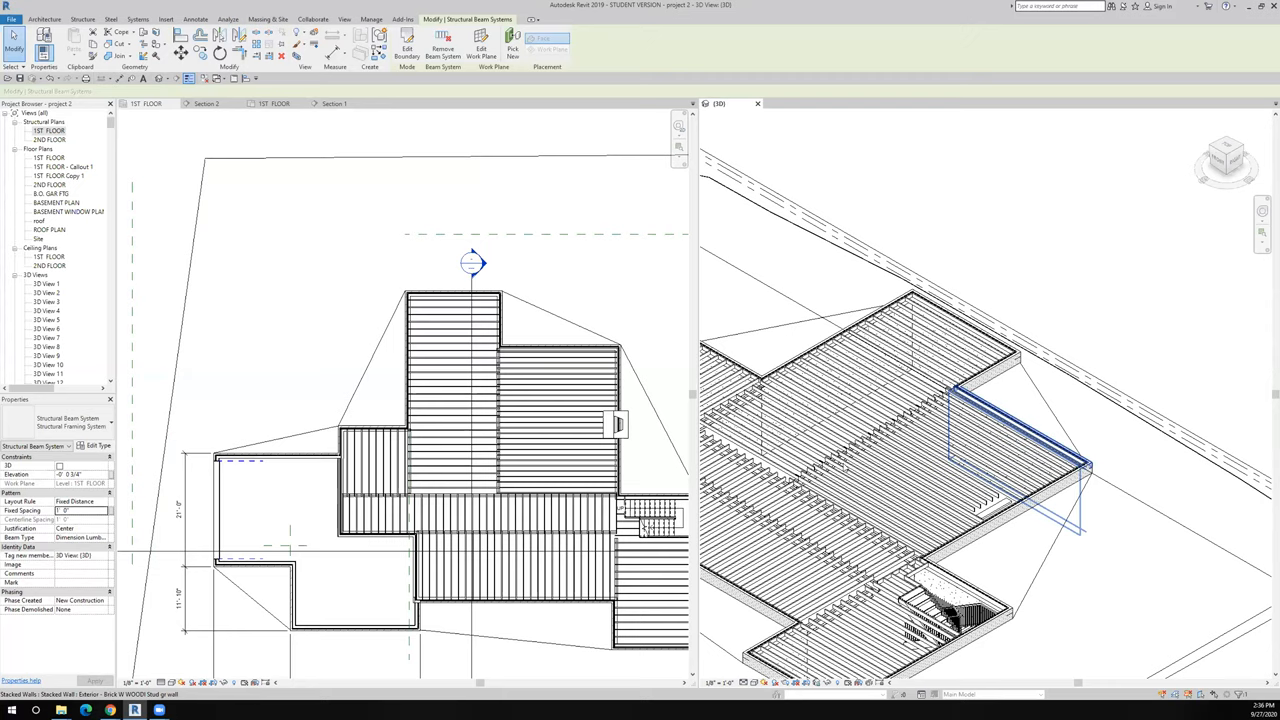